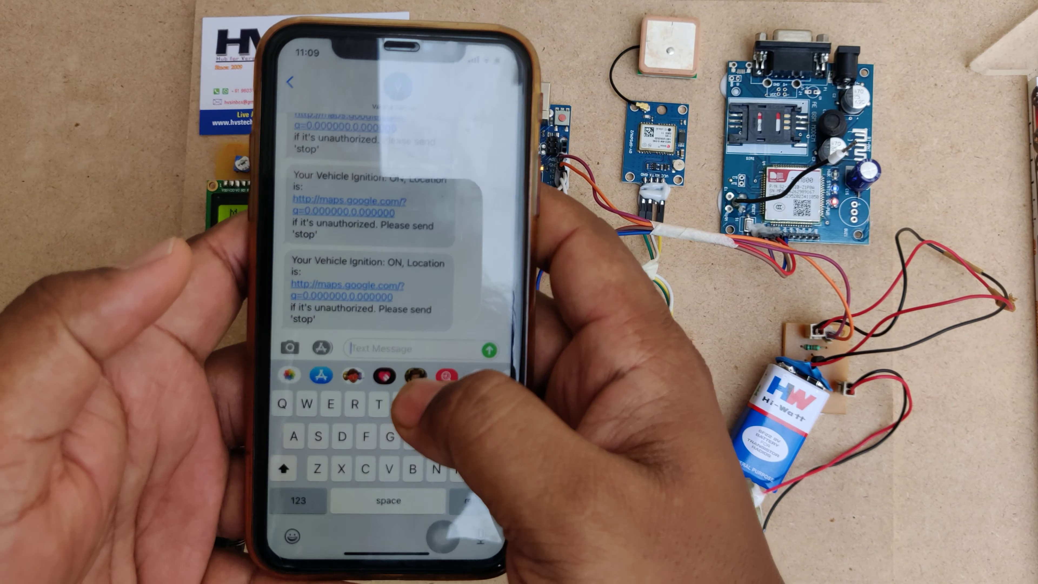
pyautogui.write('s')
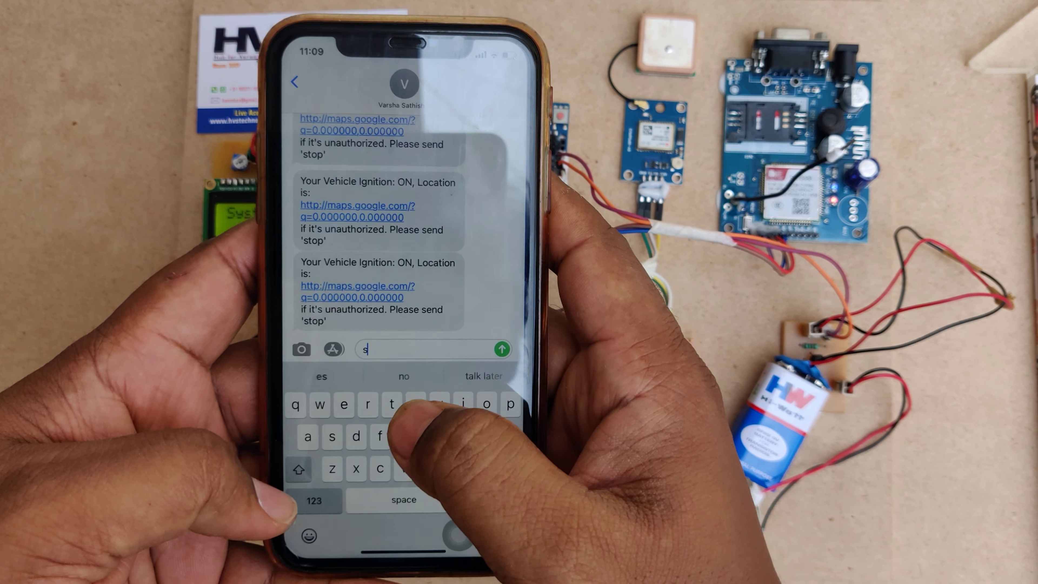
pyautogui.write('top')
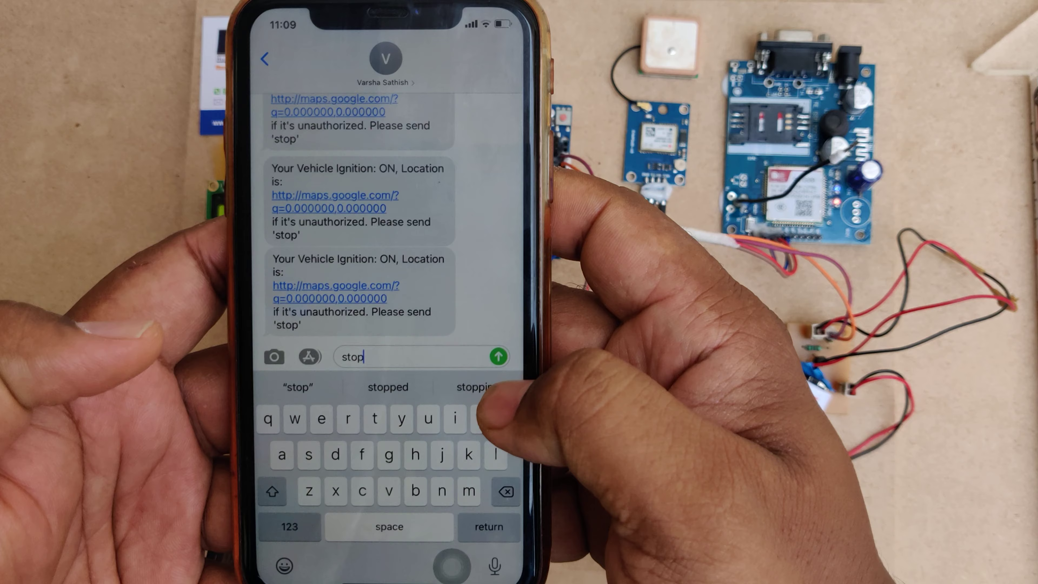